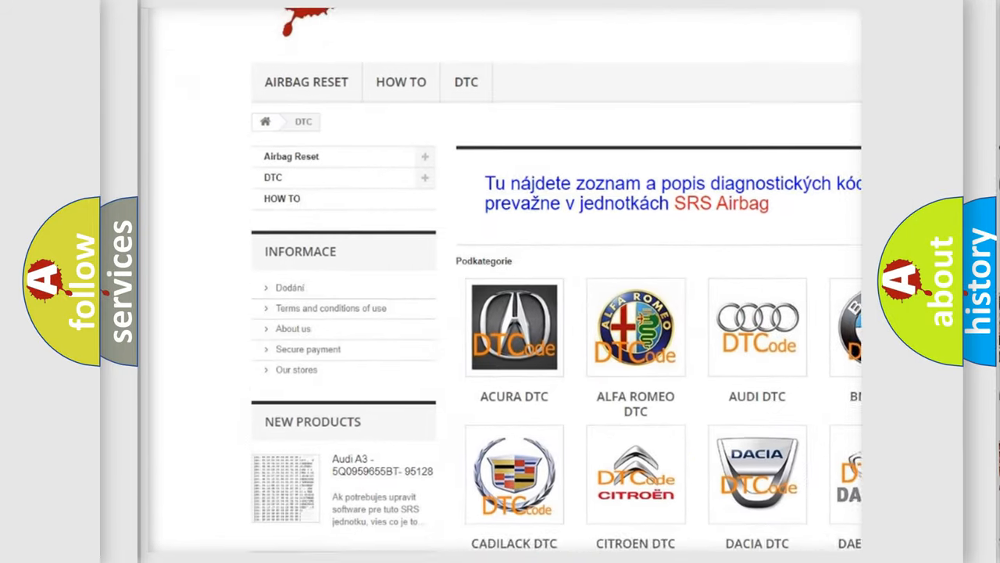
scroll(down, 3)
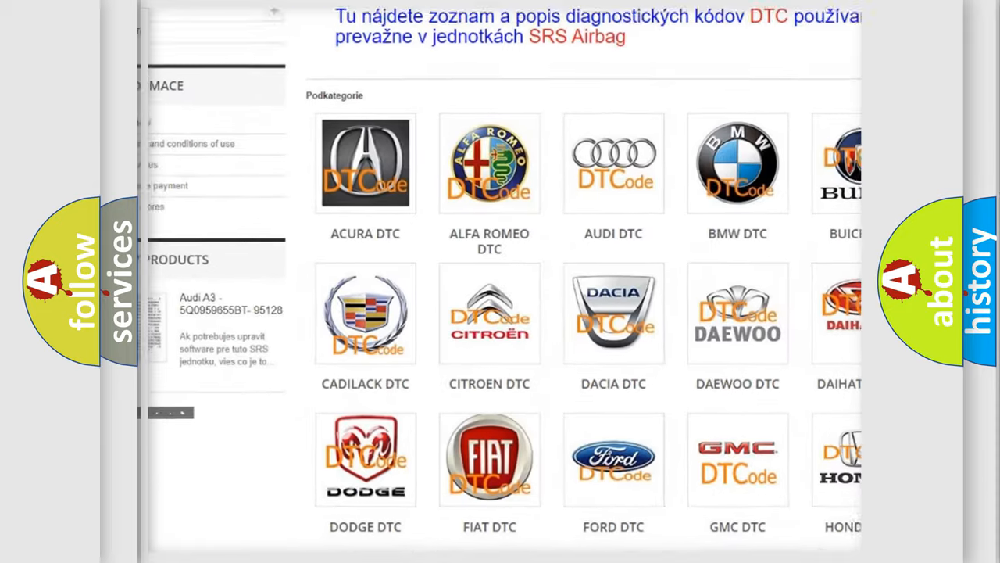
scroll(down, 3)
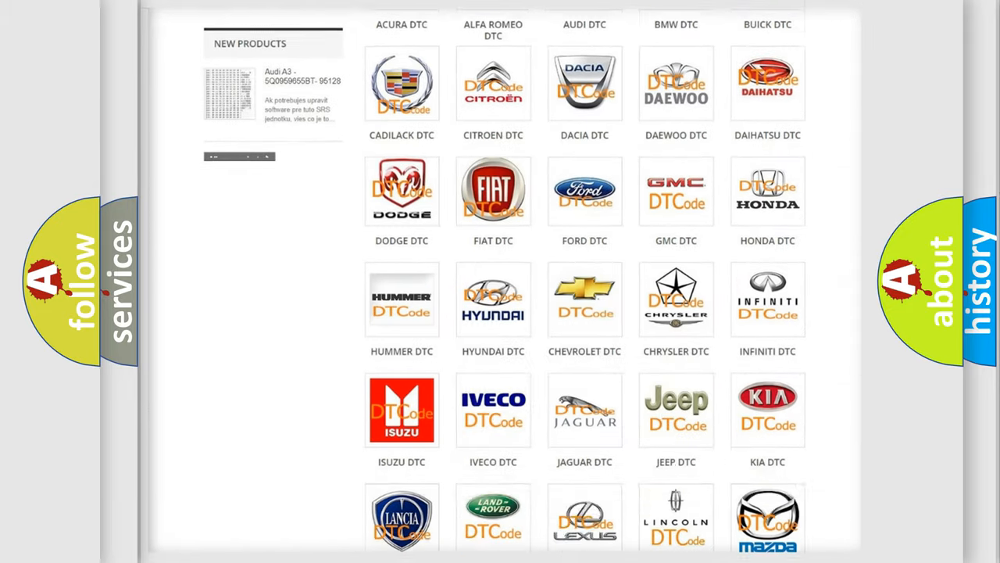
scroll(down, 3)
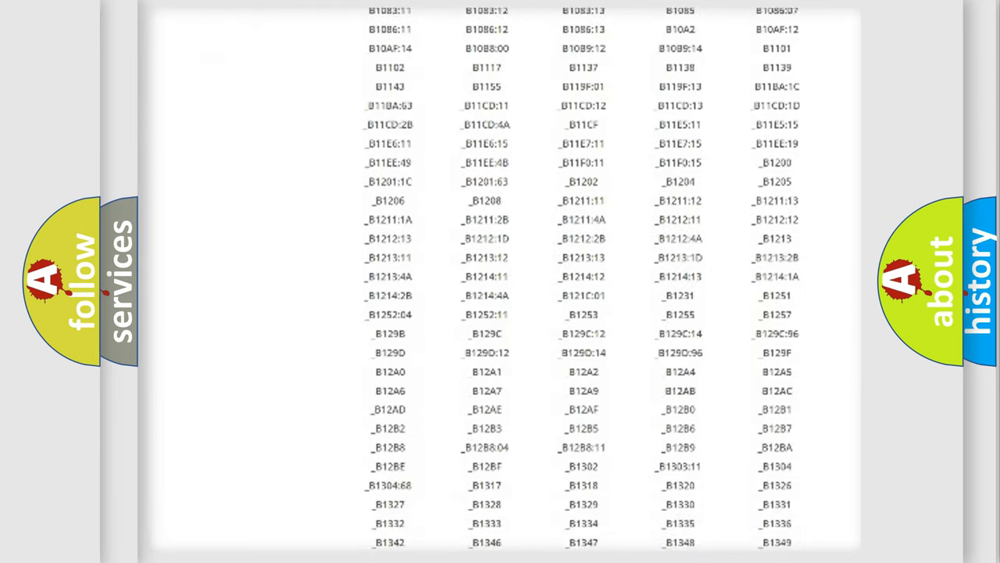
scroll(down, 3)
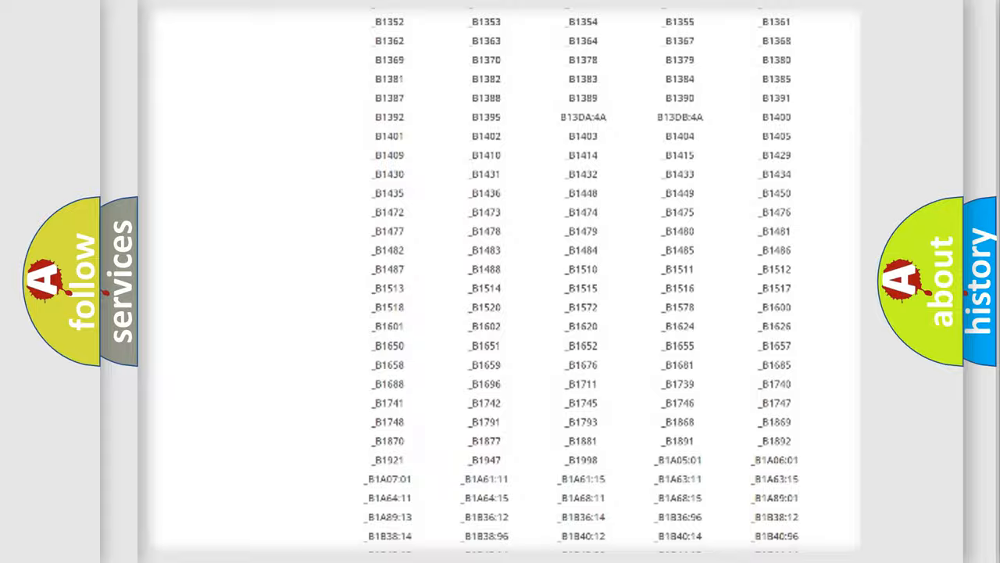